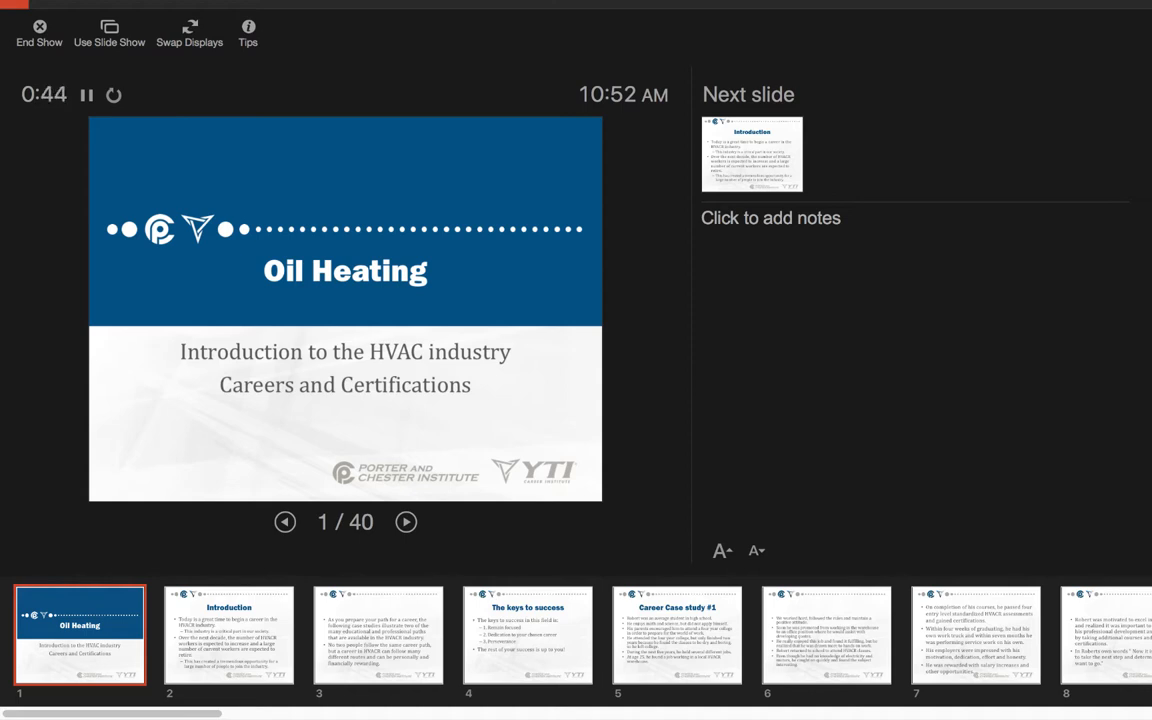
- Advance from the Oil Heating title slide to the Introduction slide, 2 of 40
left_click(406, 521)
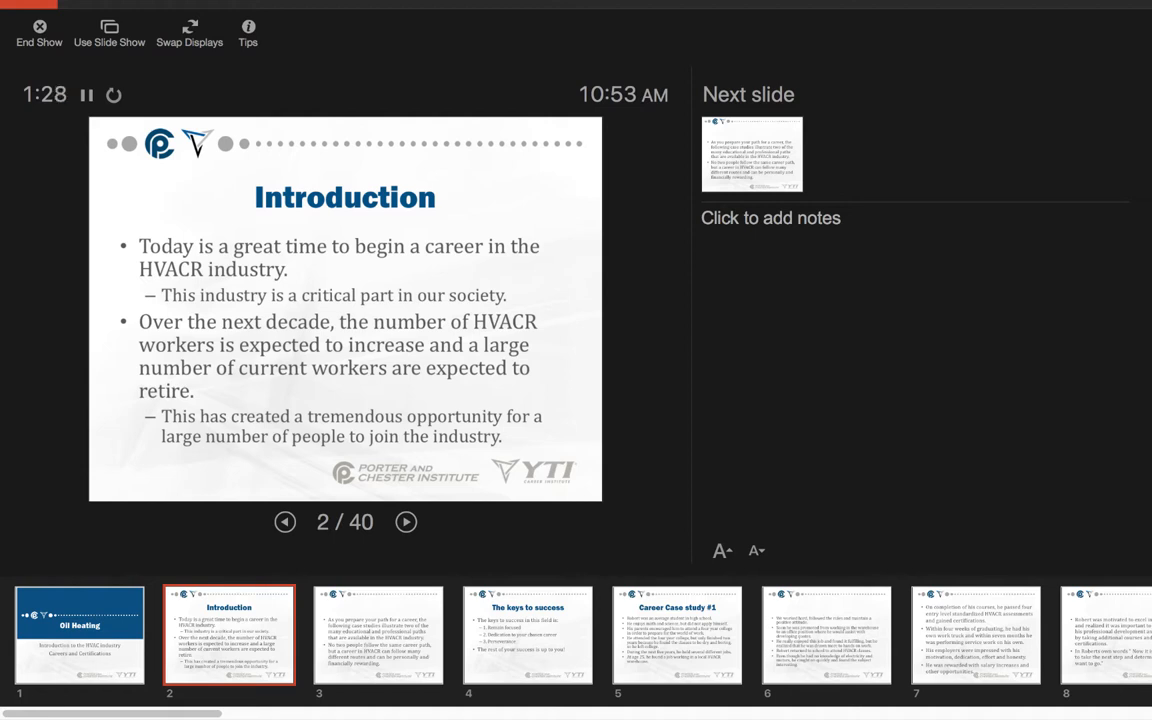
- Advance through the career-paths overview slide to The keys to success, slide 4
left_click(406, 521)
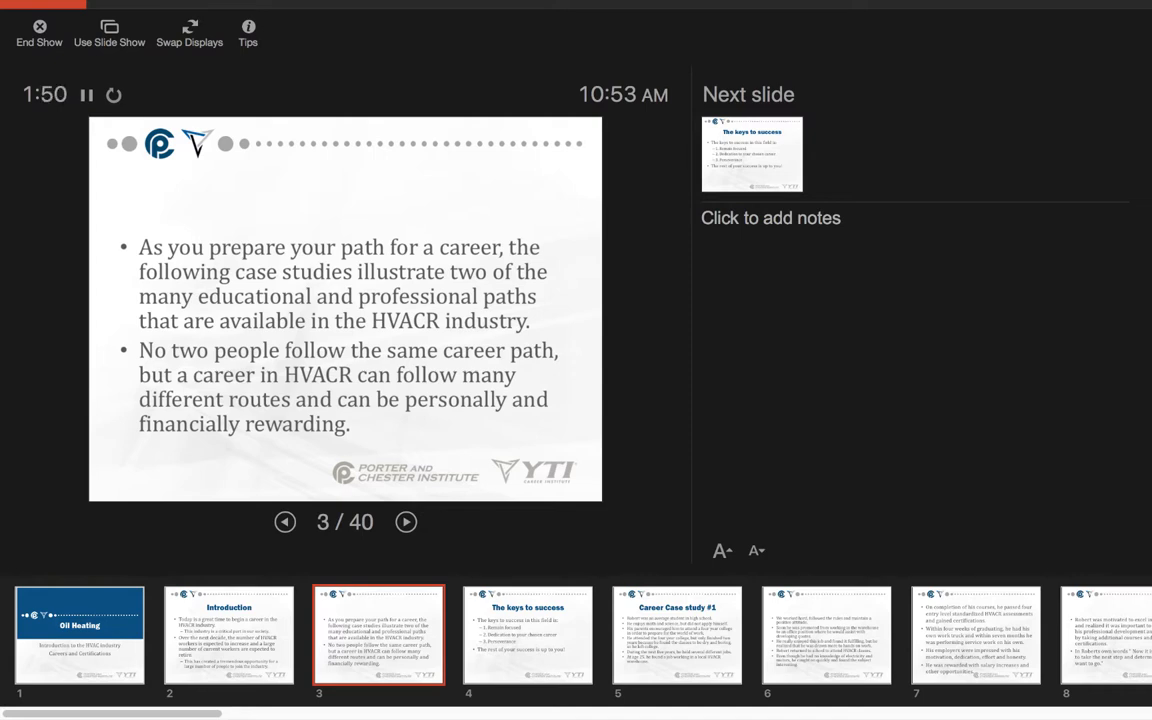
left_click(406, 521)
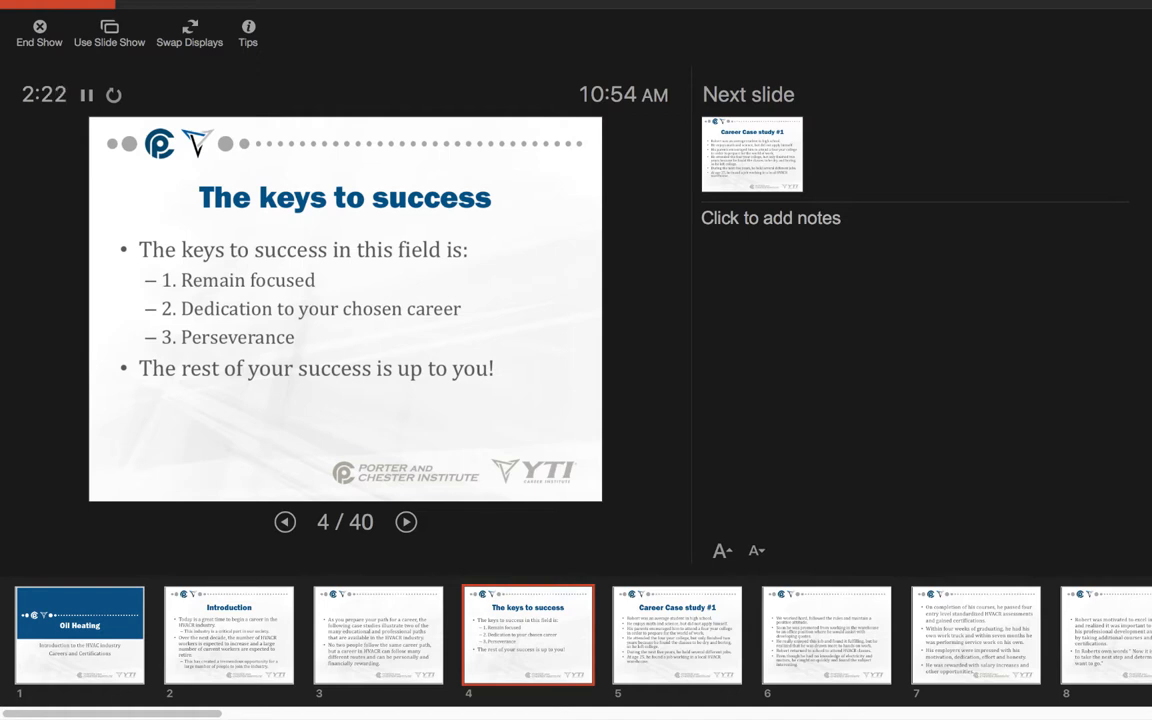
- Present Career Case study #1, then advance to slide 6 on Robert's promotion
left_click(406, 521)
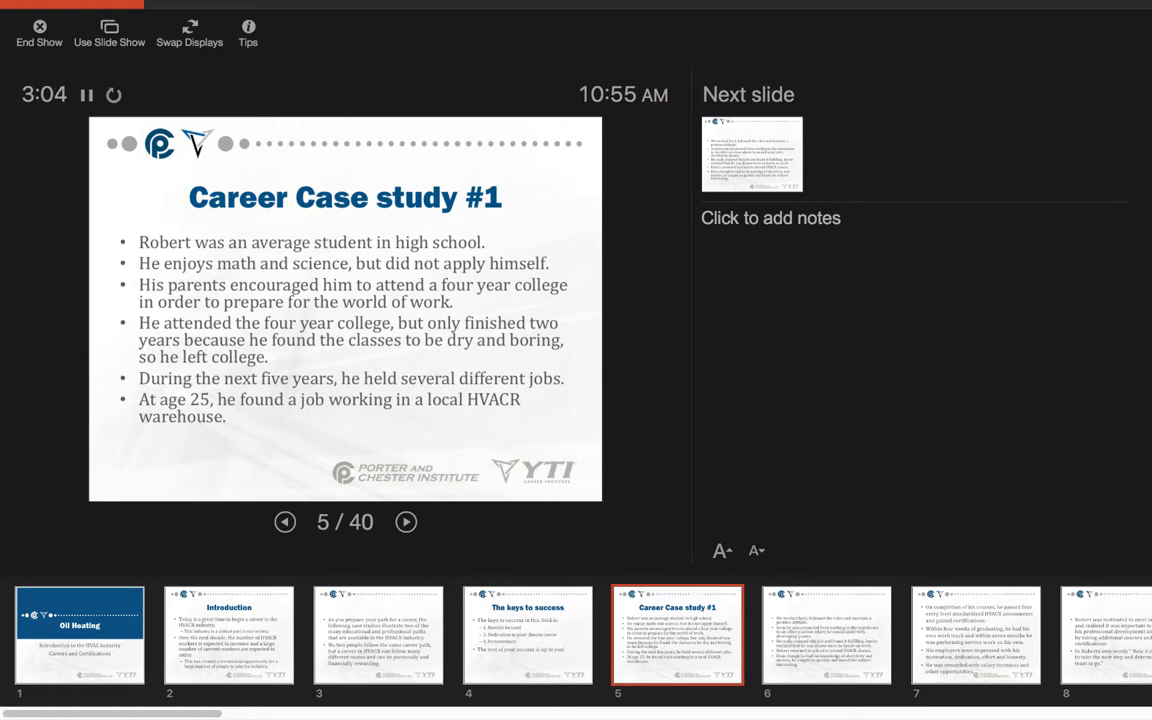
left_click(406, 521)
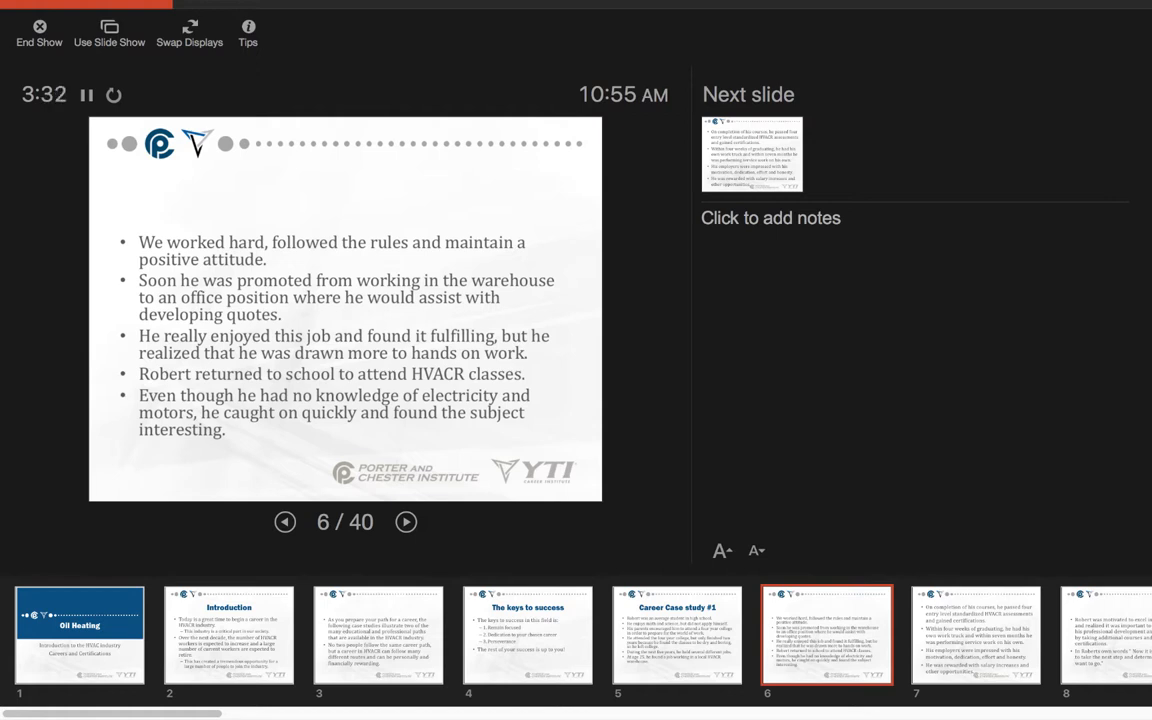
- Advance to slide 7 on certifications, a work truck and salary increases
left_click(406, 521)
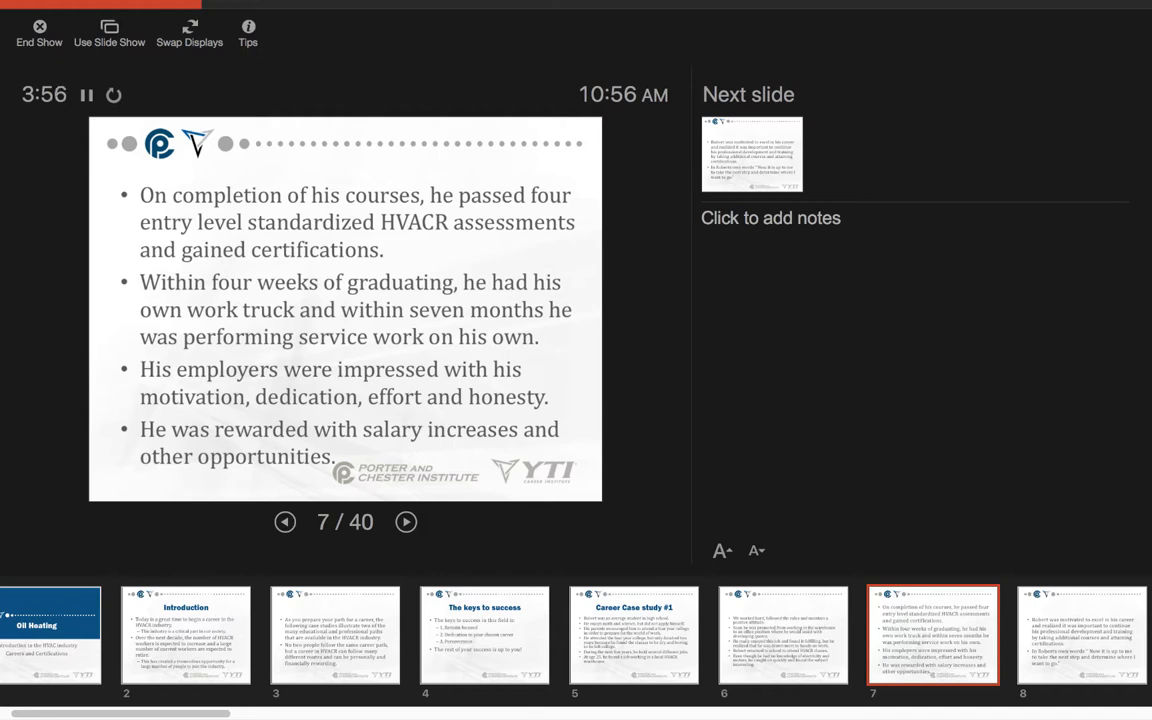
- Advance into Career Case Study #2, reaching slide 10 on choosing engineering
left_click(406, 522)
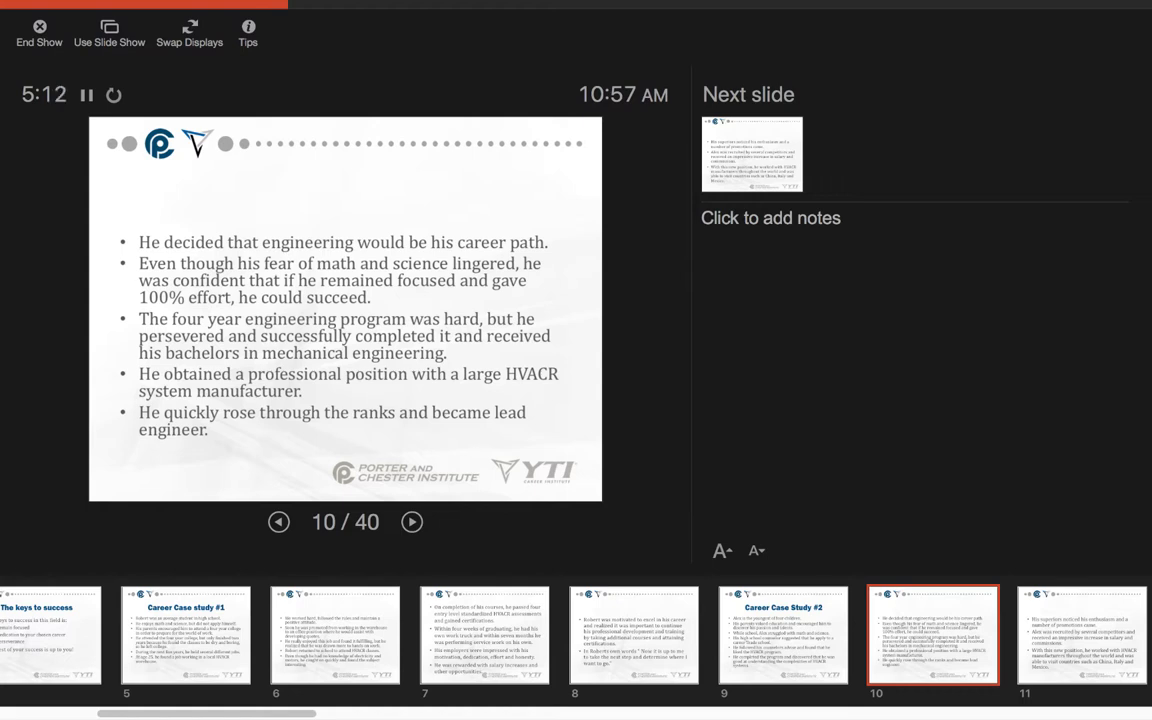
- Advance past slide 11 on Alex's promotions and travel to Career planning, slide 12
left_click(411, 521)
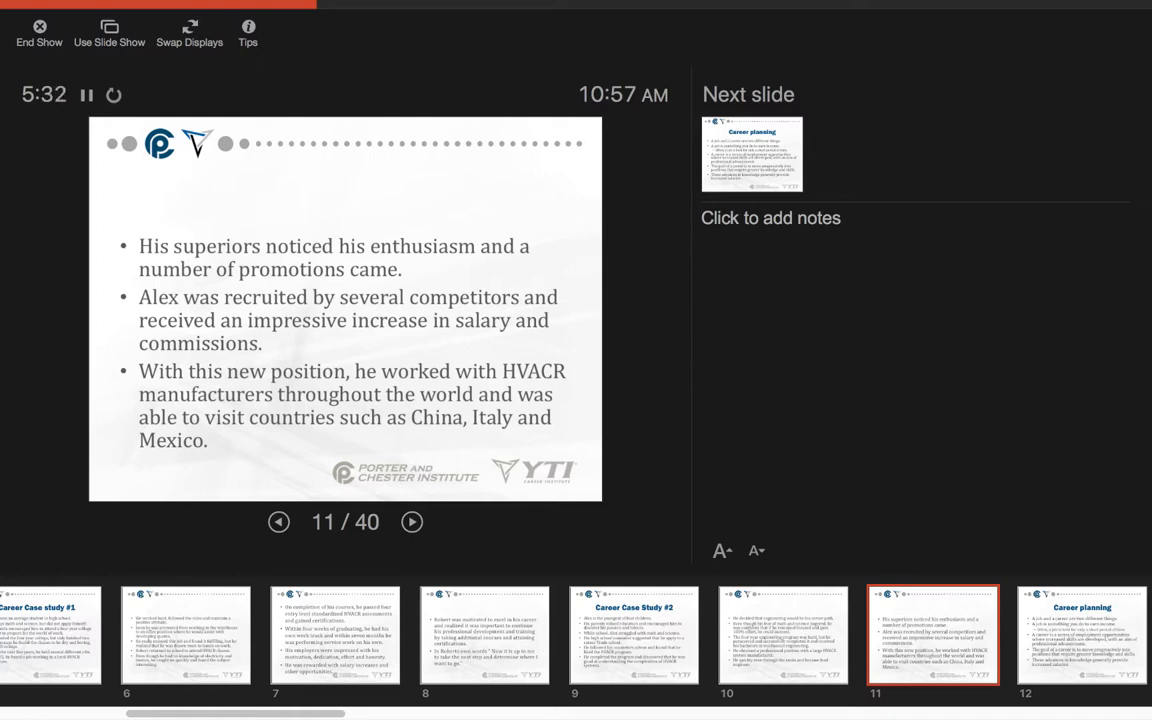
left_click(411, 521)
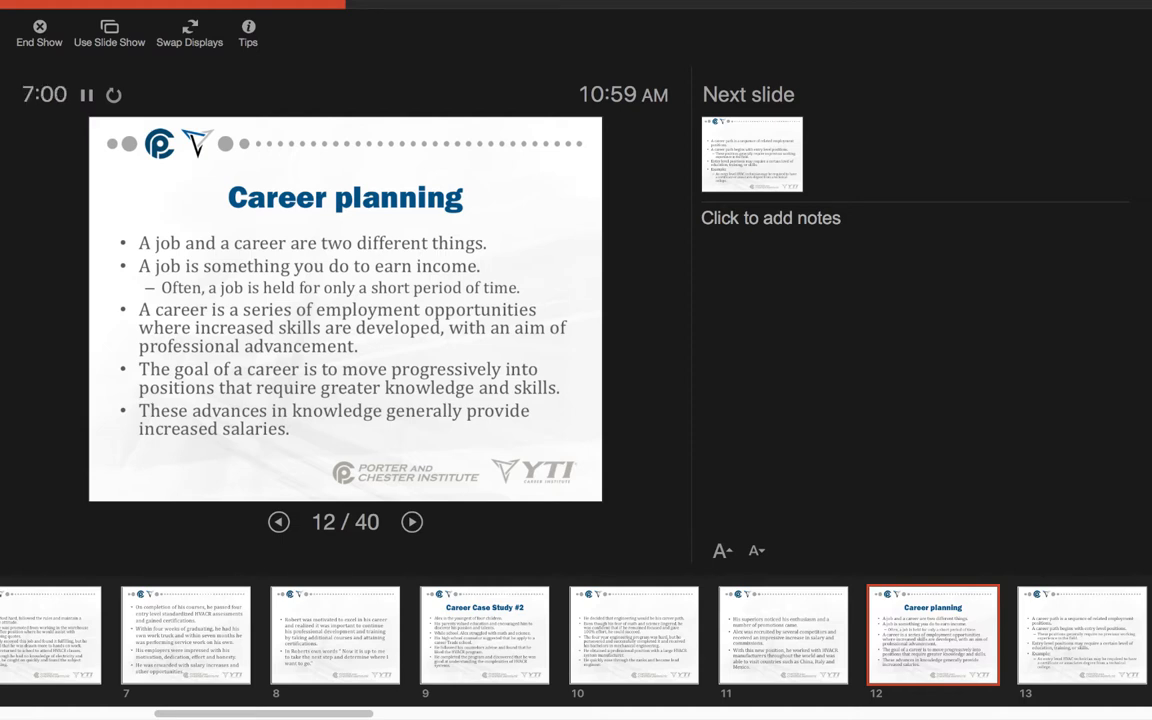
- Advance to slide 13, defining a career path with an HVAC technician example
left_click(411, 521)
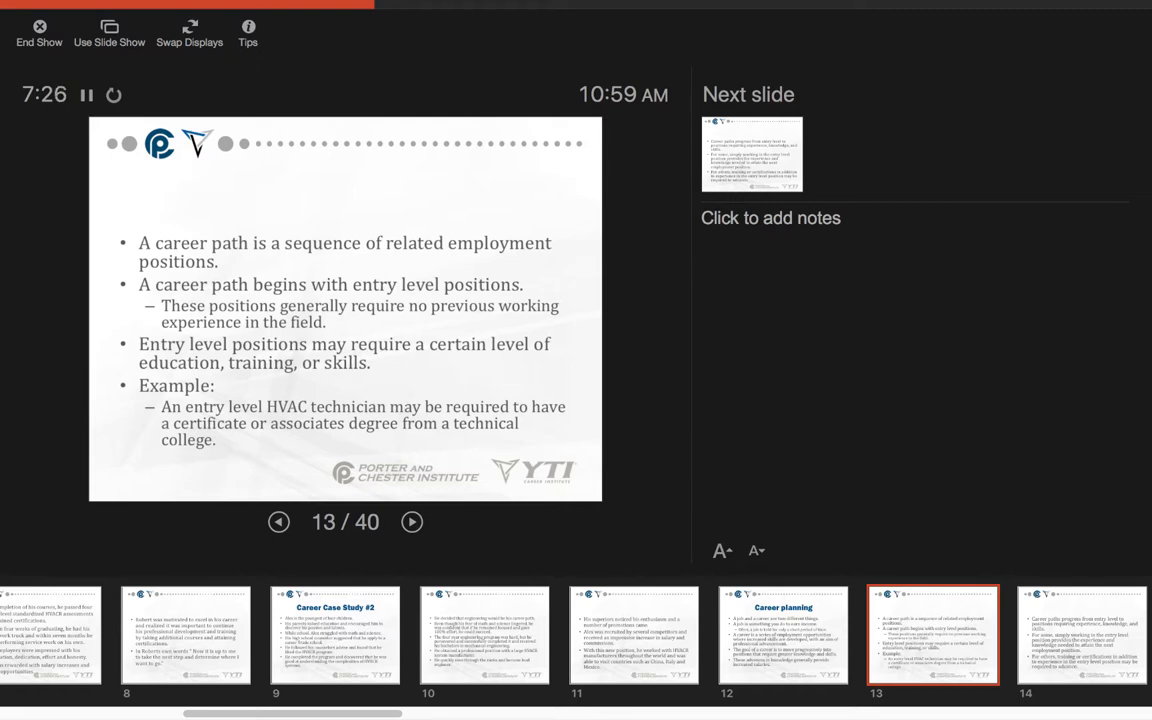
- Present slide 14 on career progression, then advance to slide 15 on choosing careers
left_click(411, 521)
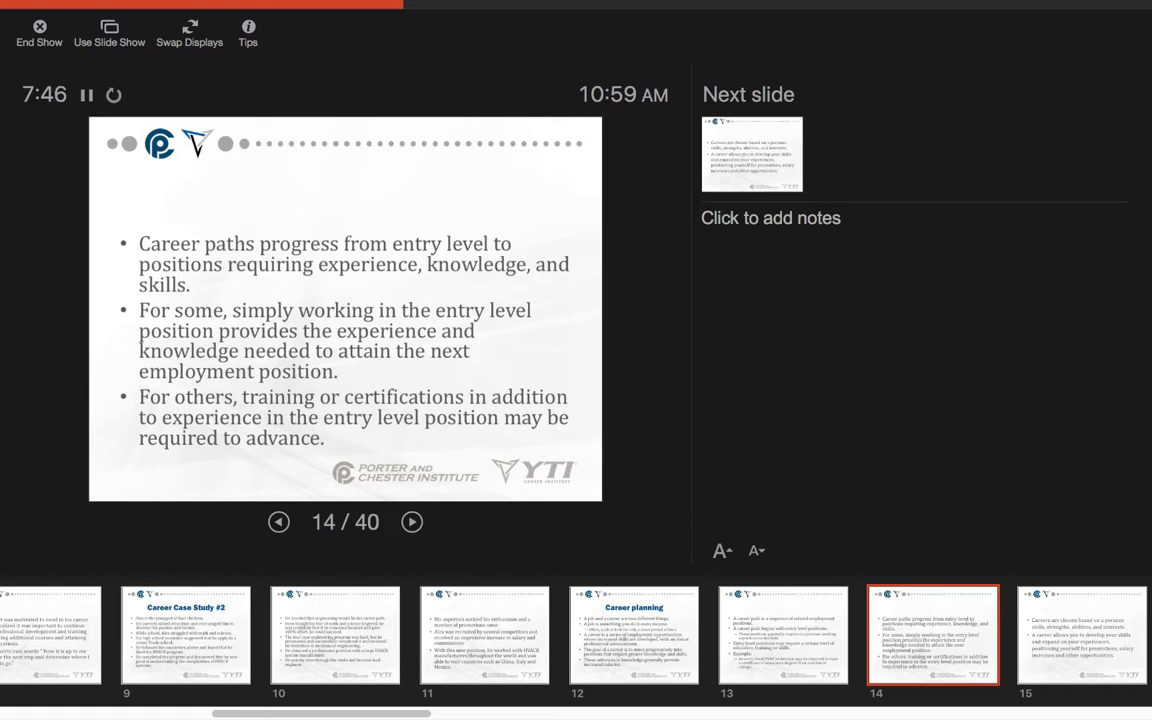
left_click(411, 521)
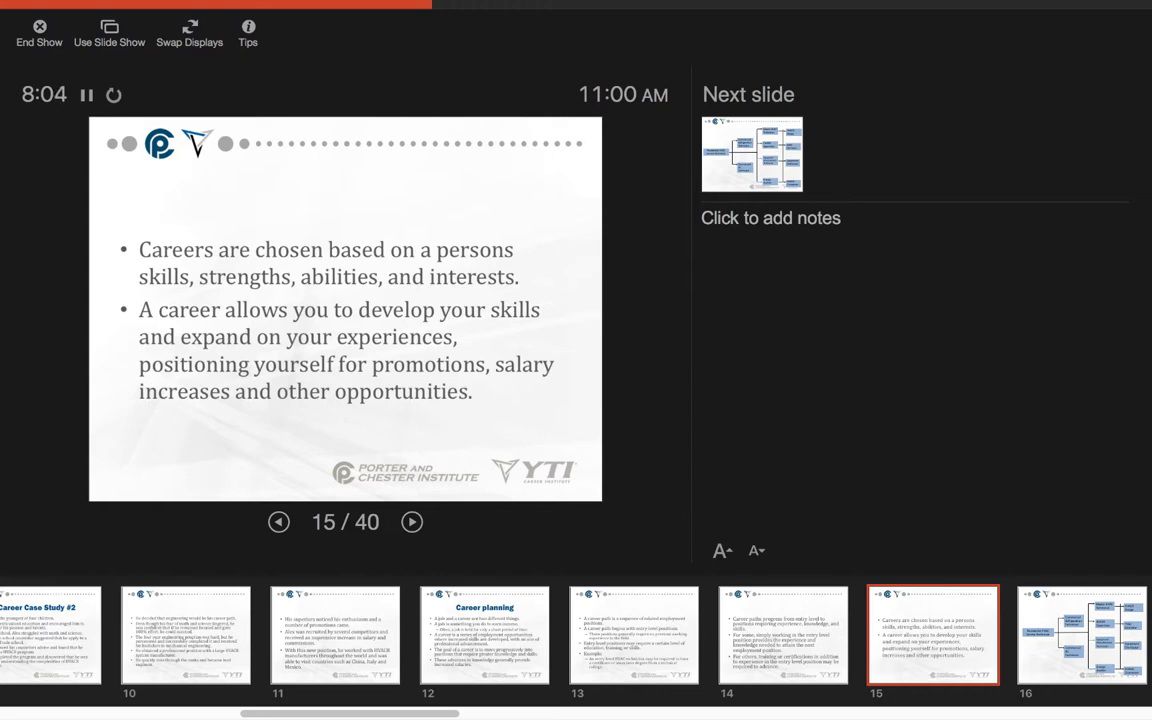
- Advance to slide 16, the diagram branching from Residential HVAC Service Technician
left_click(412, 521)
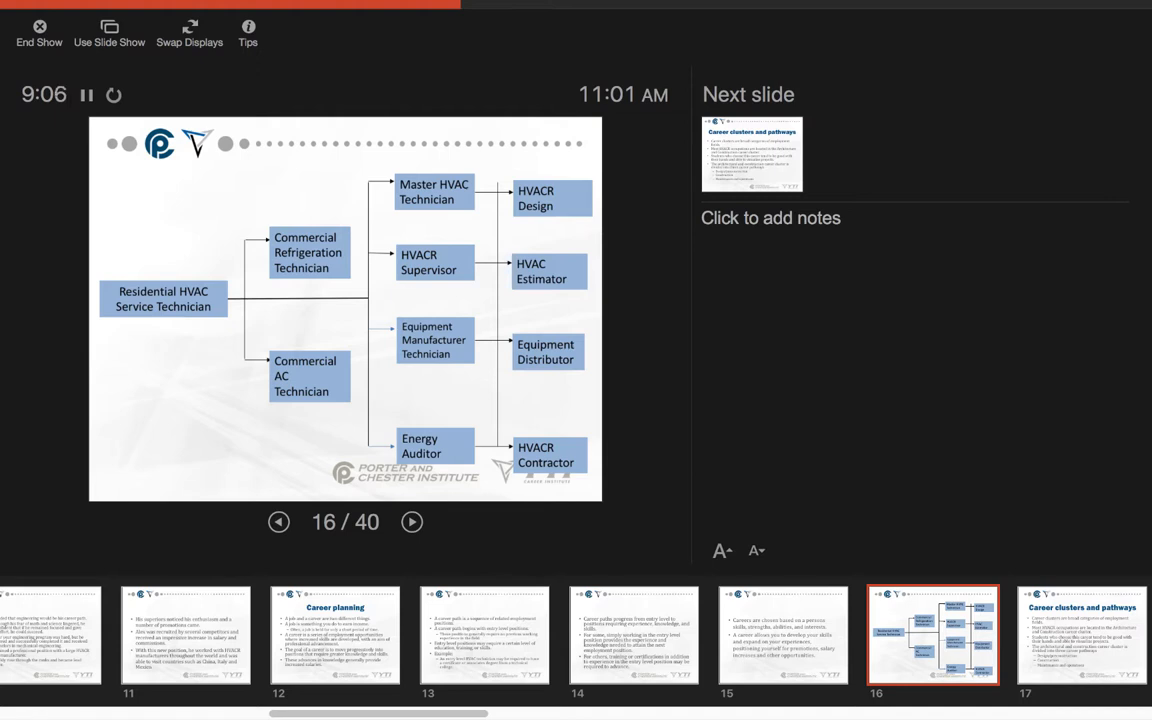
mouse_move(120, 493)
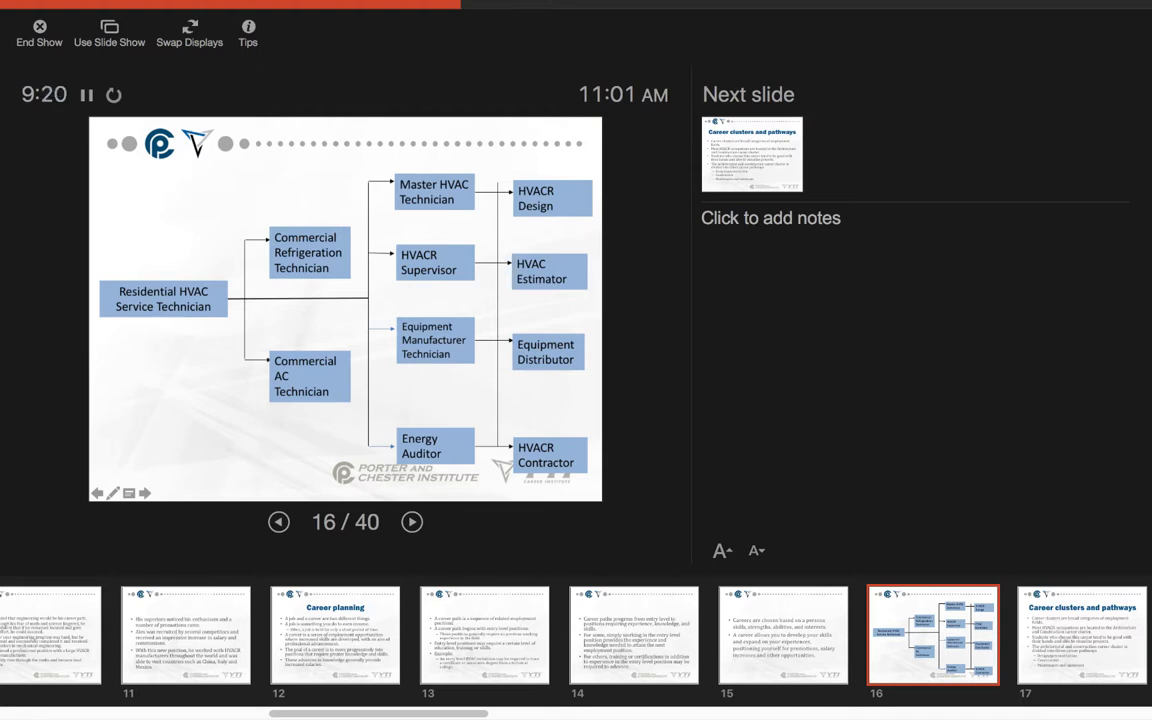
- Advance past the career clusters and HVACR careers slides to slide 19 on service work
left_click(411, 521)
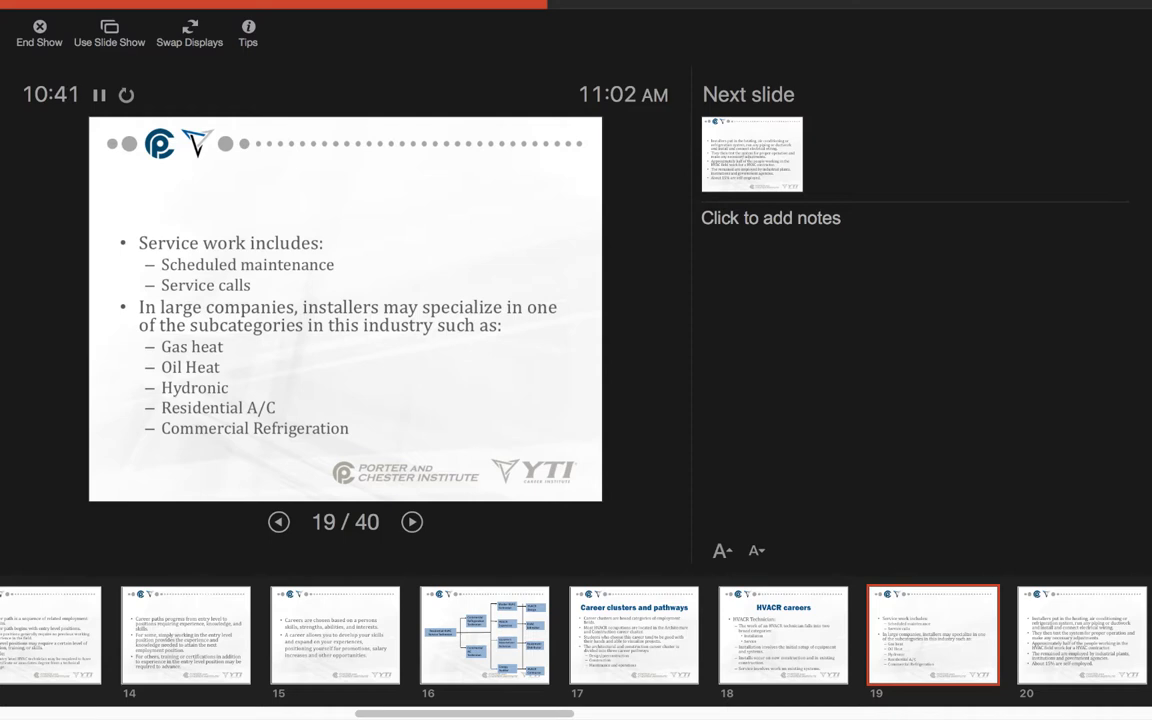
- Advance through the installers' work slide to slide 21, HVACR Drafter, designer, engineer
left_click(411, 521)
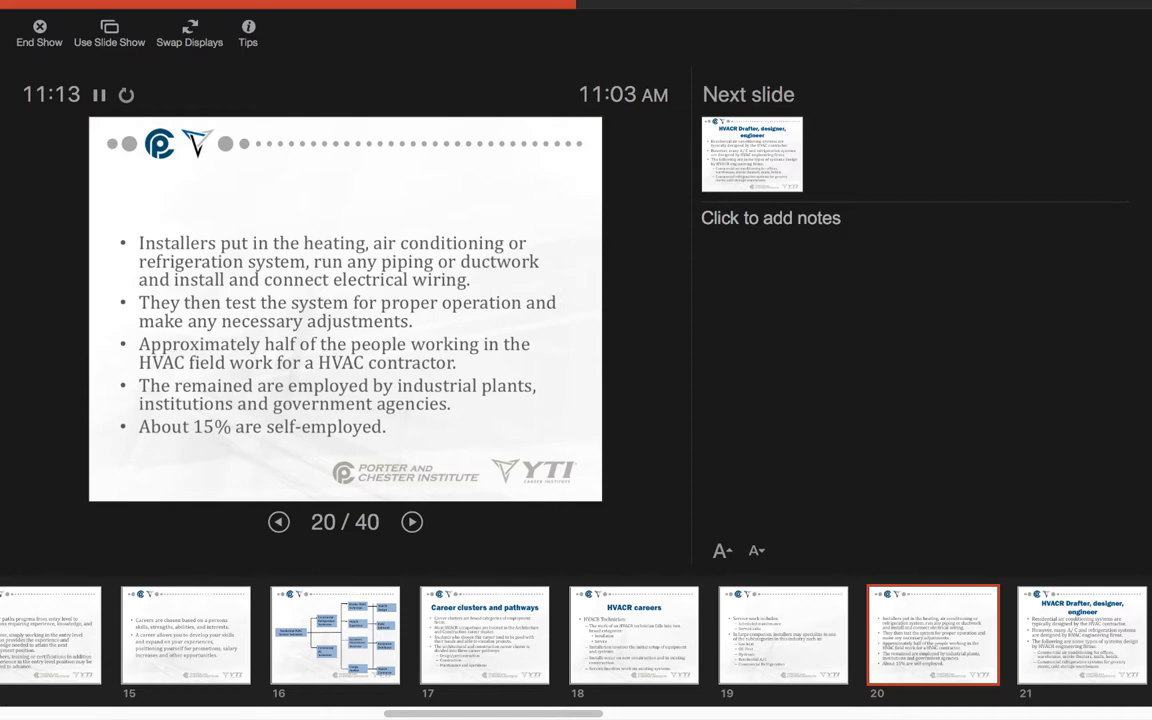
left_click(412, 521)
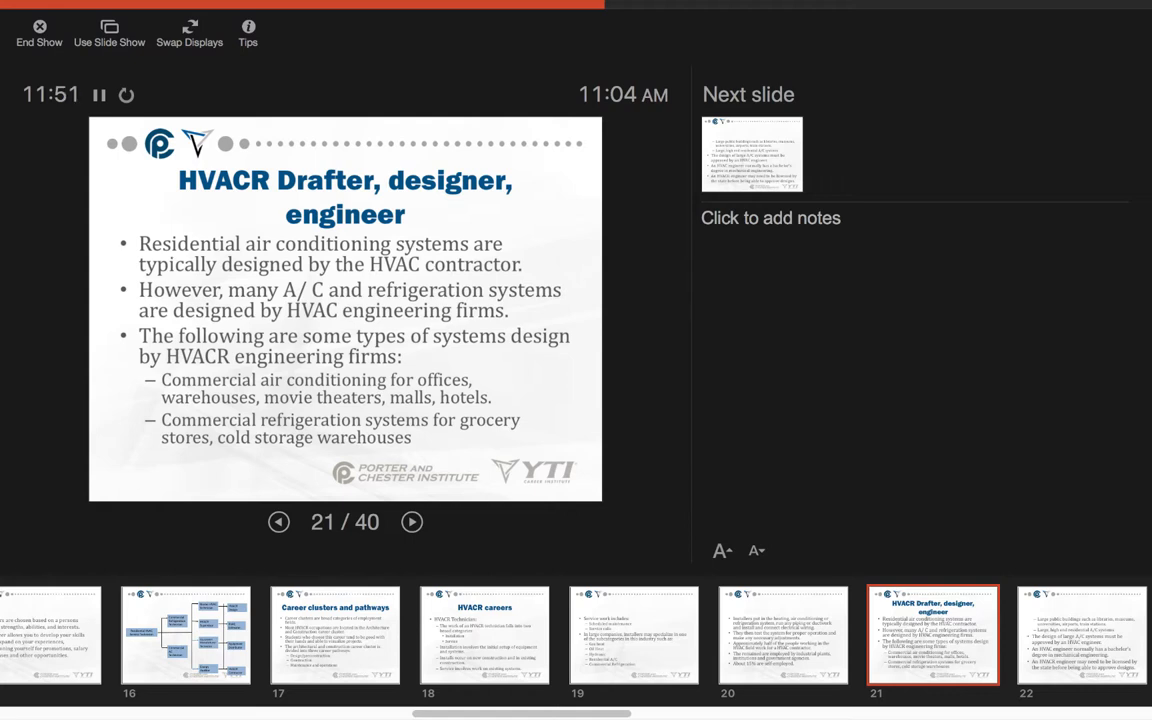
- Advance through large A/C designs, engineer licensing and HVACR designers to slide 25, HVACR drafters
left_click(411, 521)
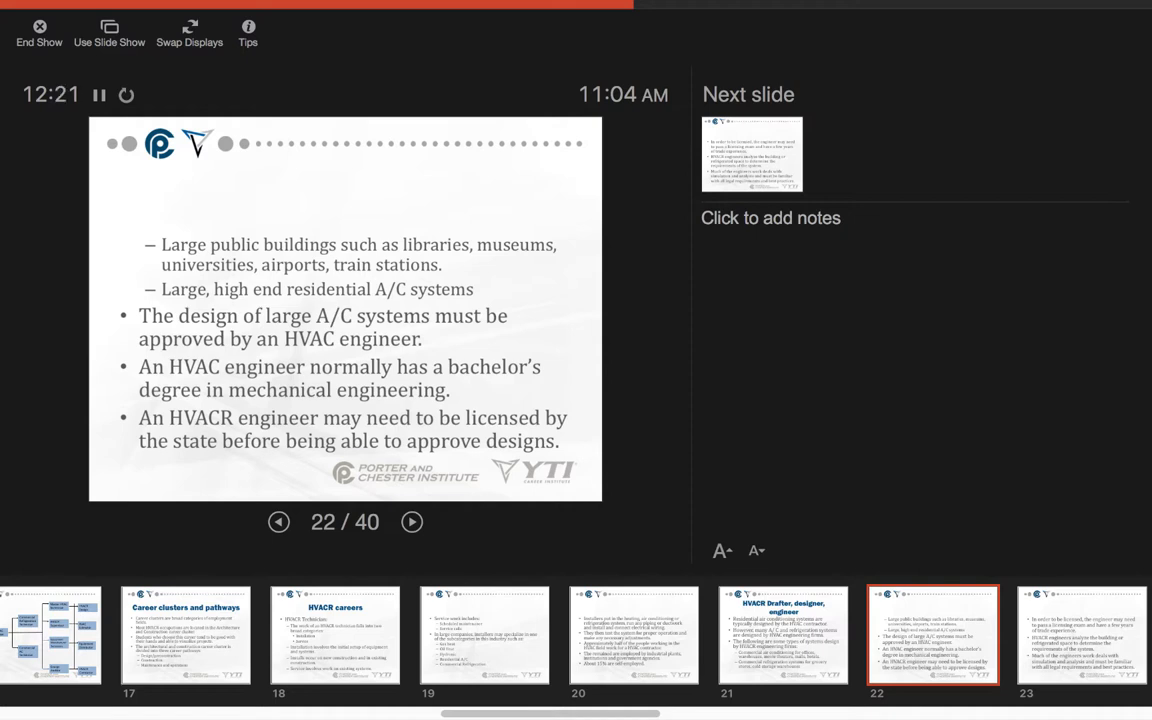
left_click(411, 521)
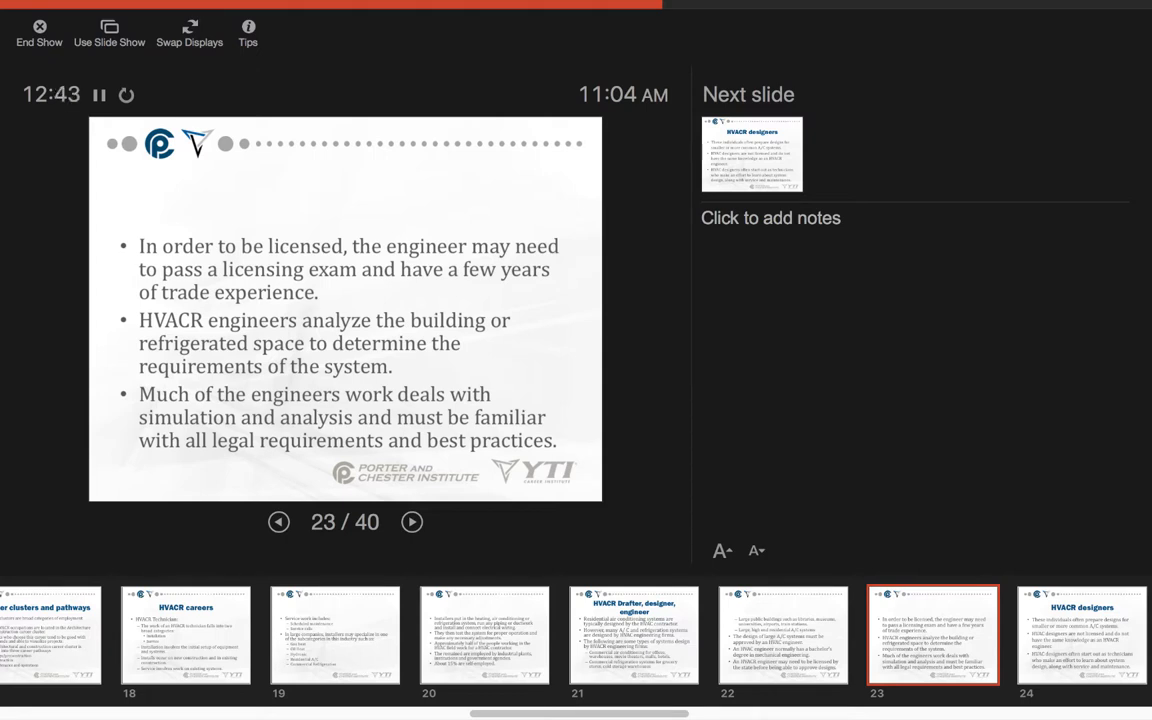
left_click(411, 521)
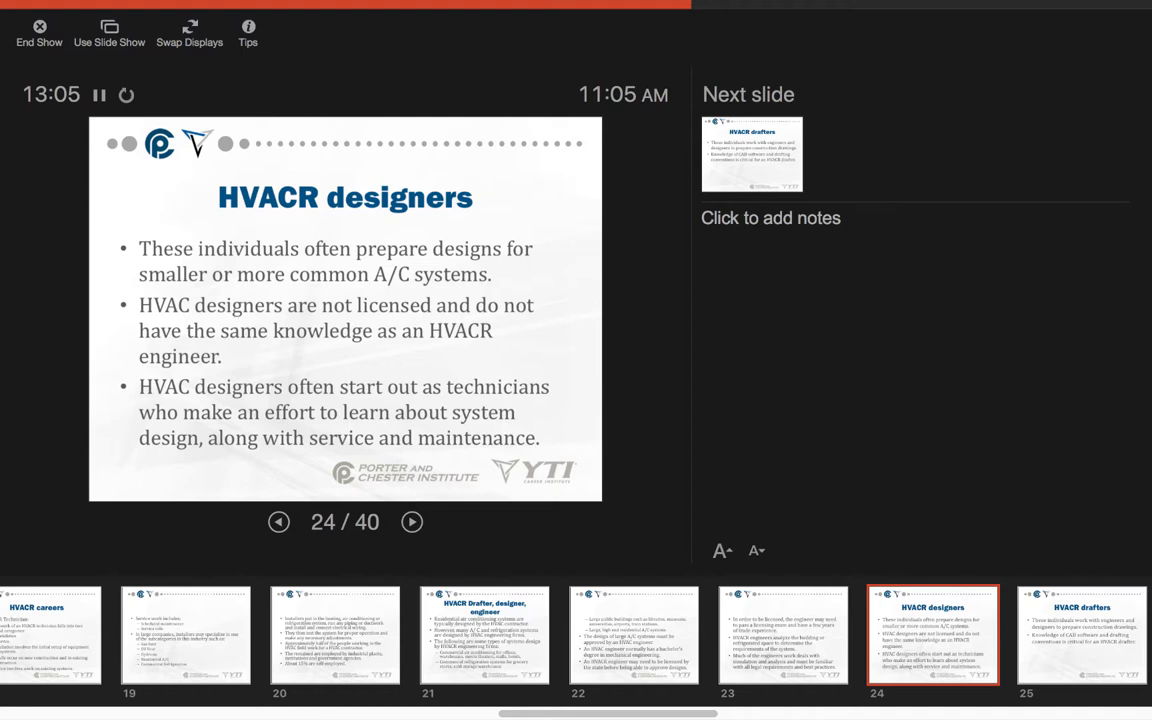
left_click(412, 521)
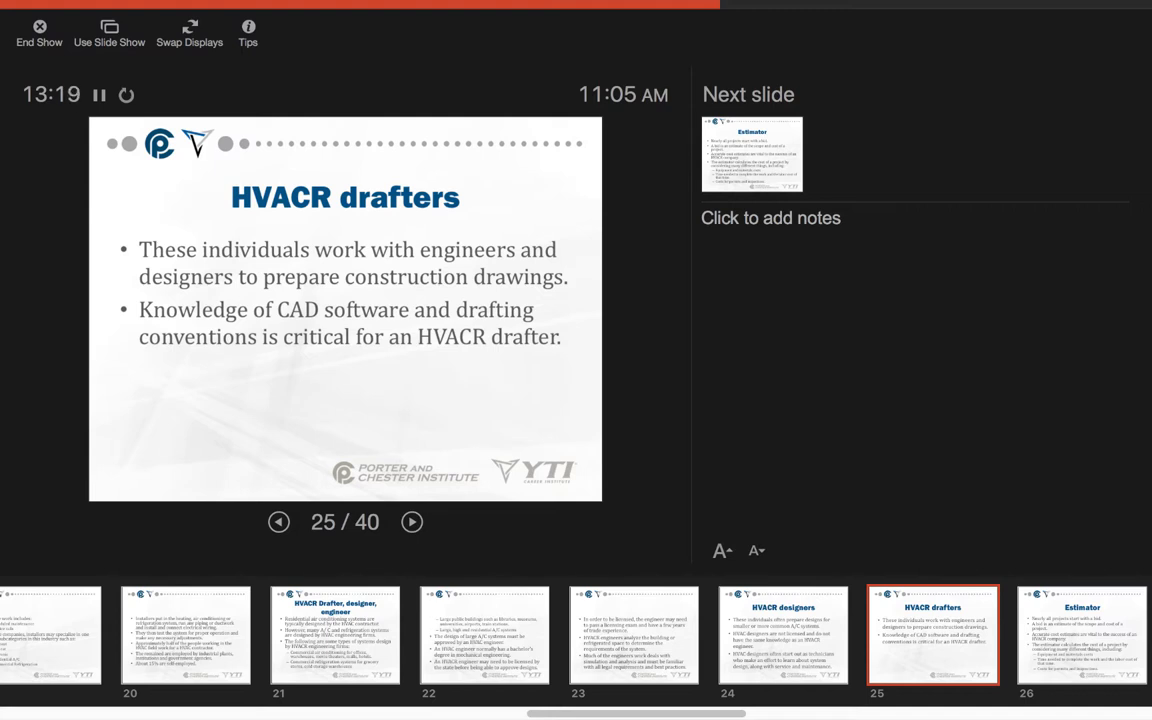
- Advance past the Estimator slide to slide 27 on estimators' installation planning
left_click(411, 521)
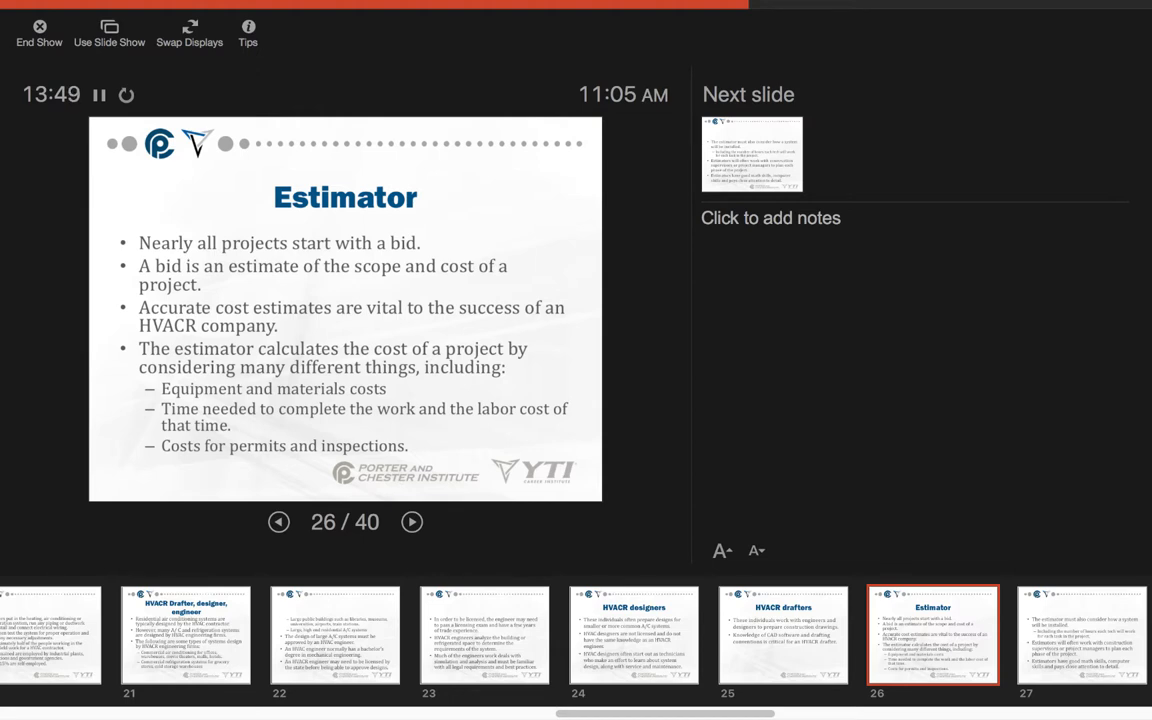
left_click(411, 521)
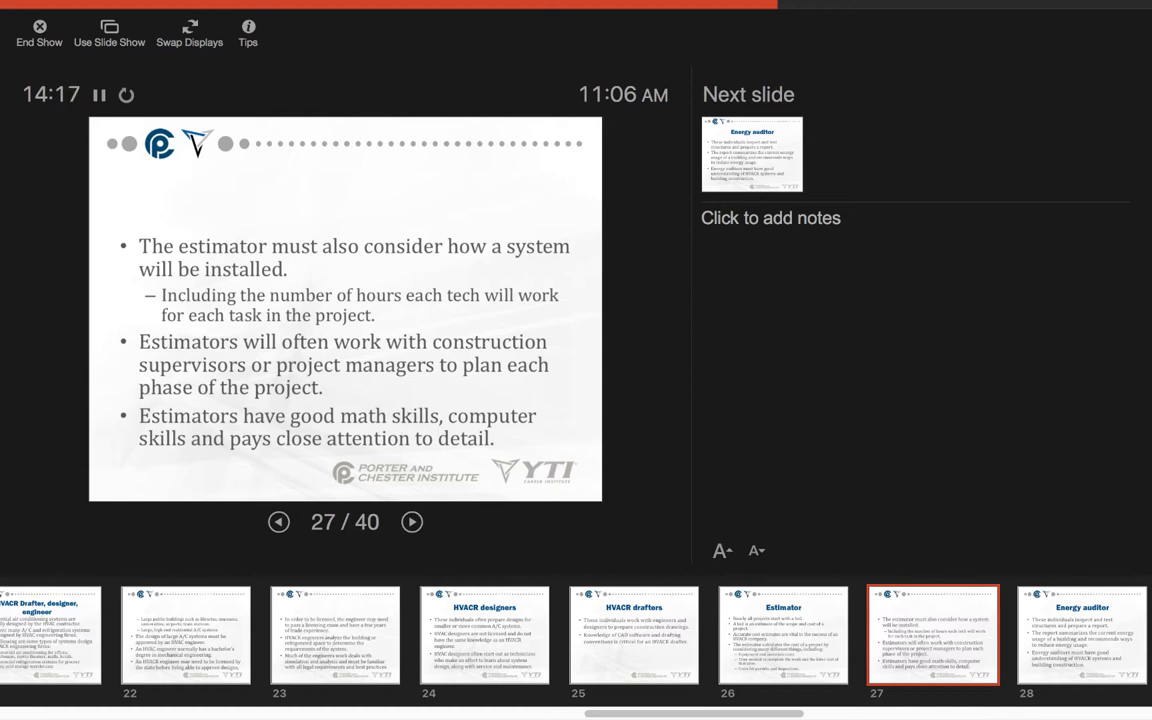
- Advance through both Energy auditor slides to slide 30, Building inspectors
left_click(412, 521)
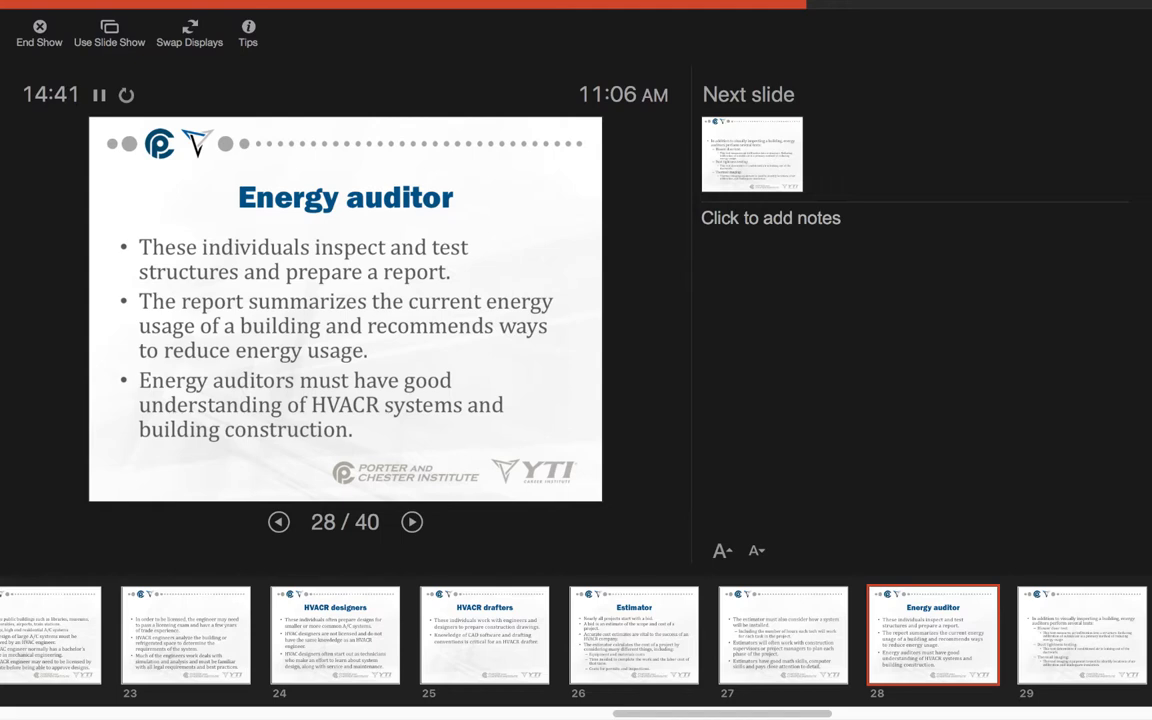
left_click(412, 521)
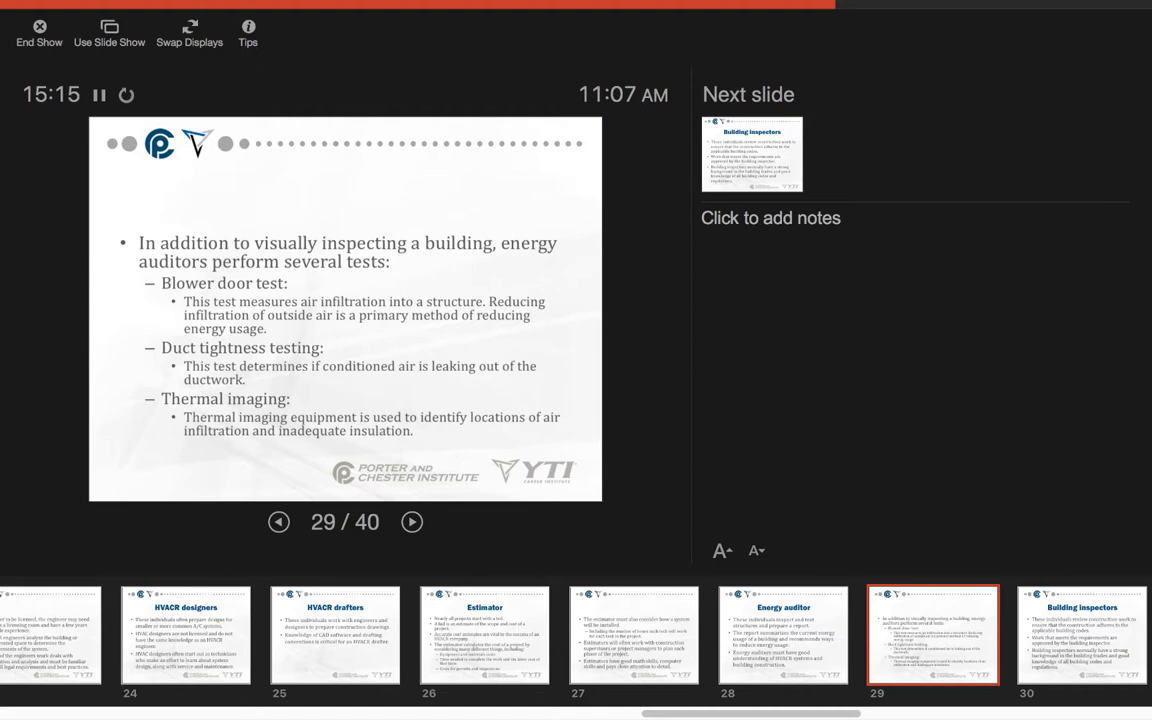
left_click(411, 521)
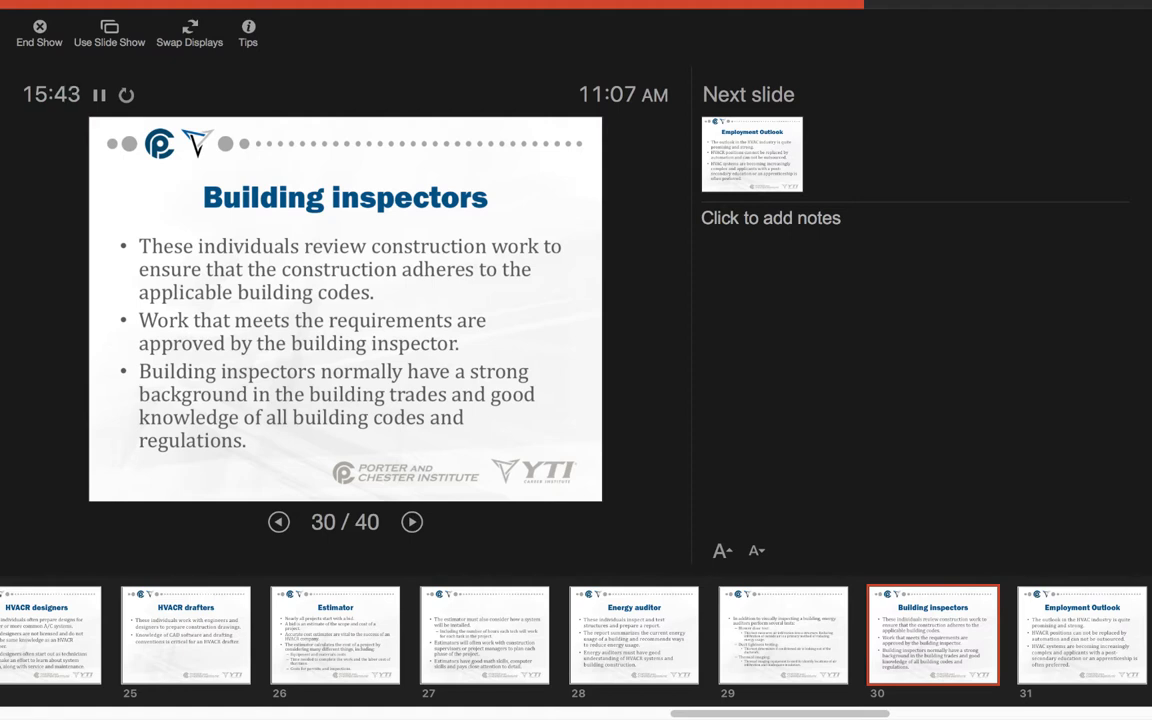
- Advance past Employment Outlook to slide 32, projecting 21% HVACR job growth
left_click(412, 521)
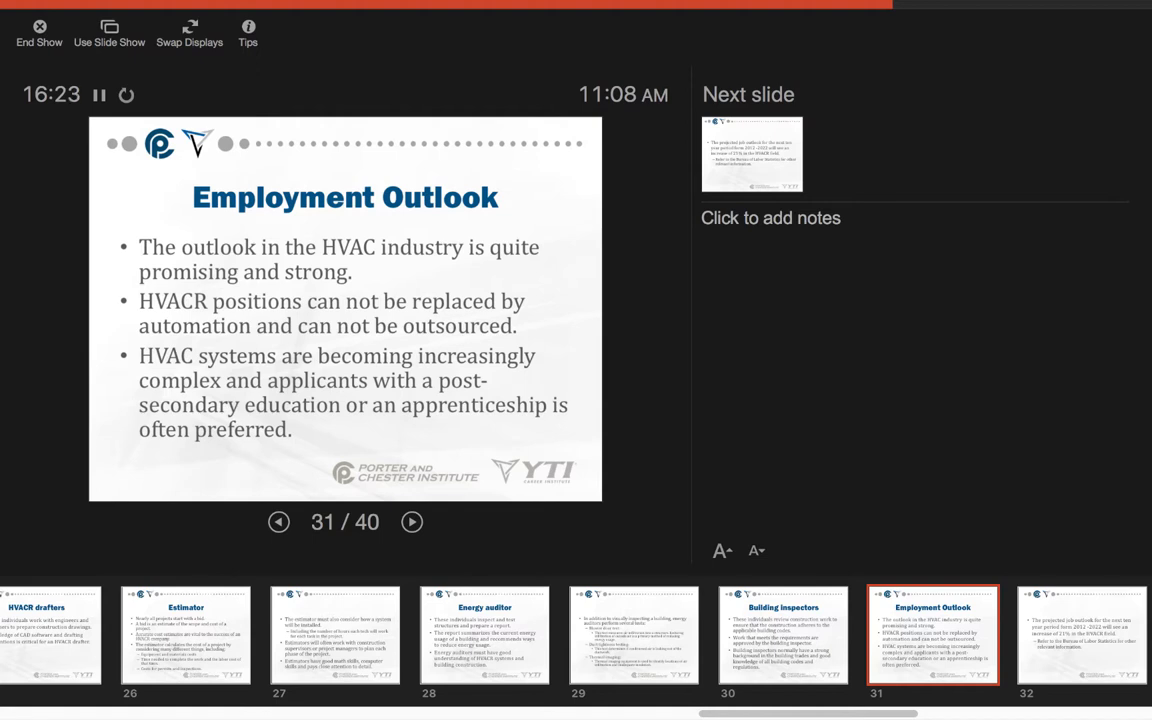
left_click(412, 521)
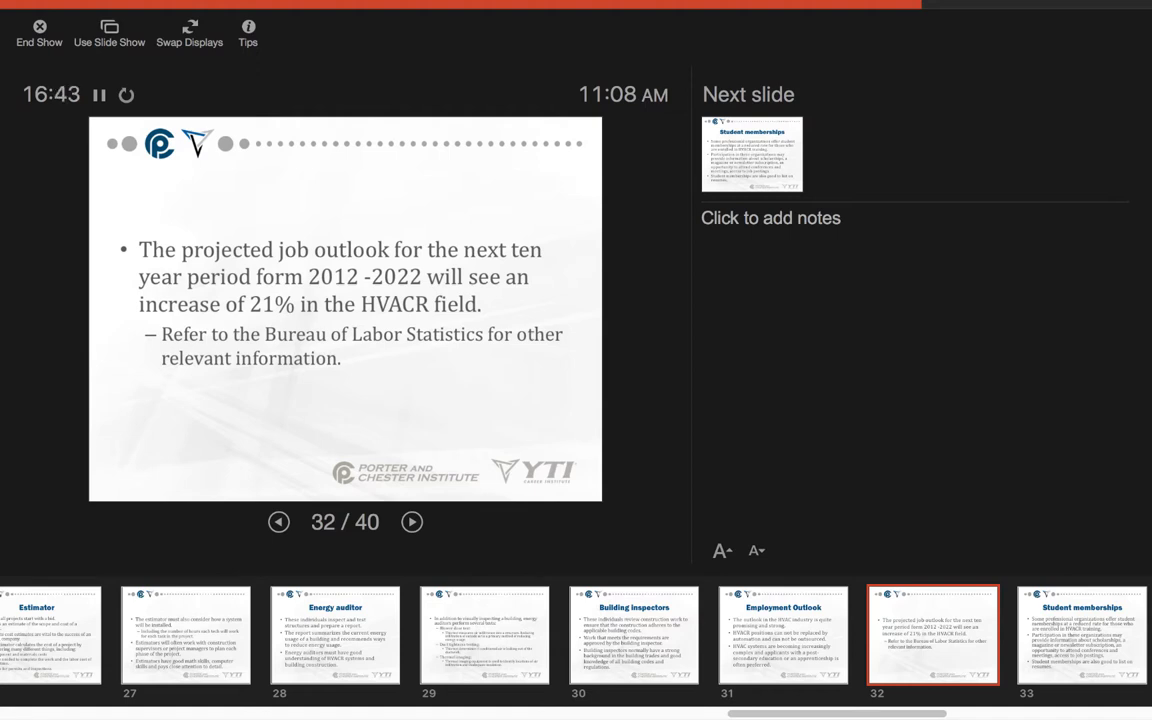
- Advance past Student memberships to slide 34 listing ACCA, ASHRAE and RSES
left_click(411, 521)
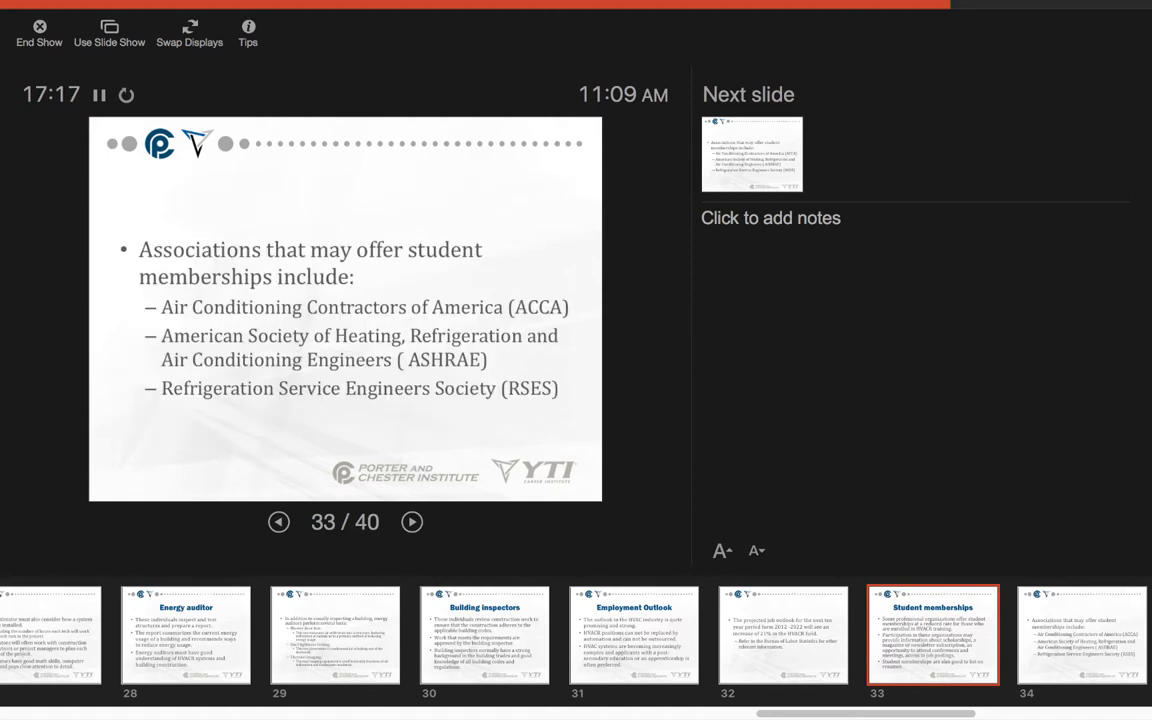
left_click(411, 521)
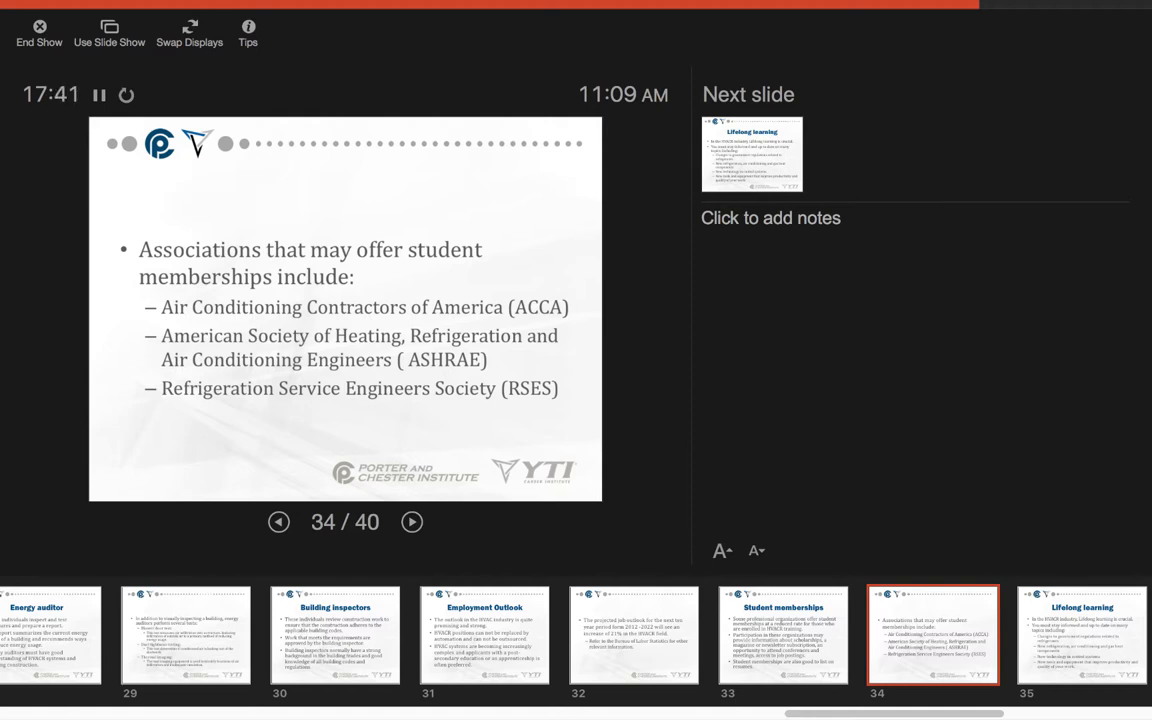
- Advance from Student memberships to slide 35, Lifelong learning
left_click(412, 521)
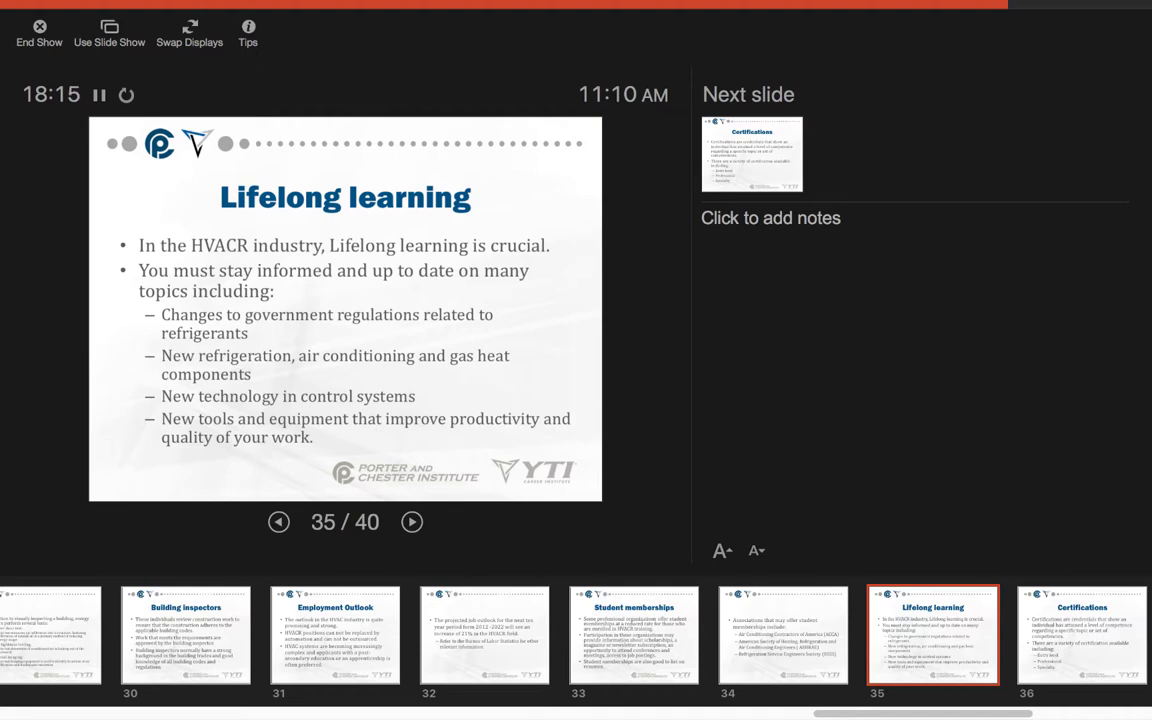
- Advance past Certifications to slide 37, Certifying organizations with HVAC Excellence areas
left_click(411, 521)
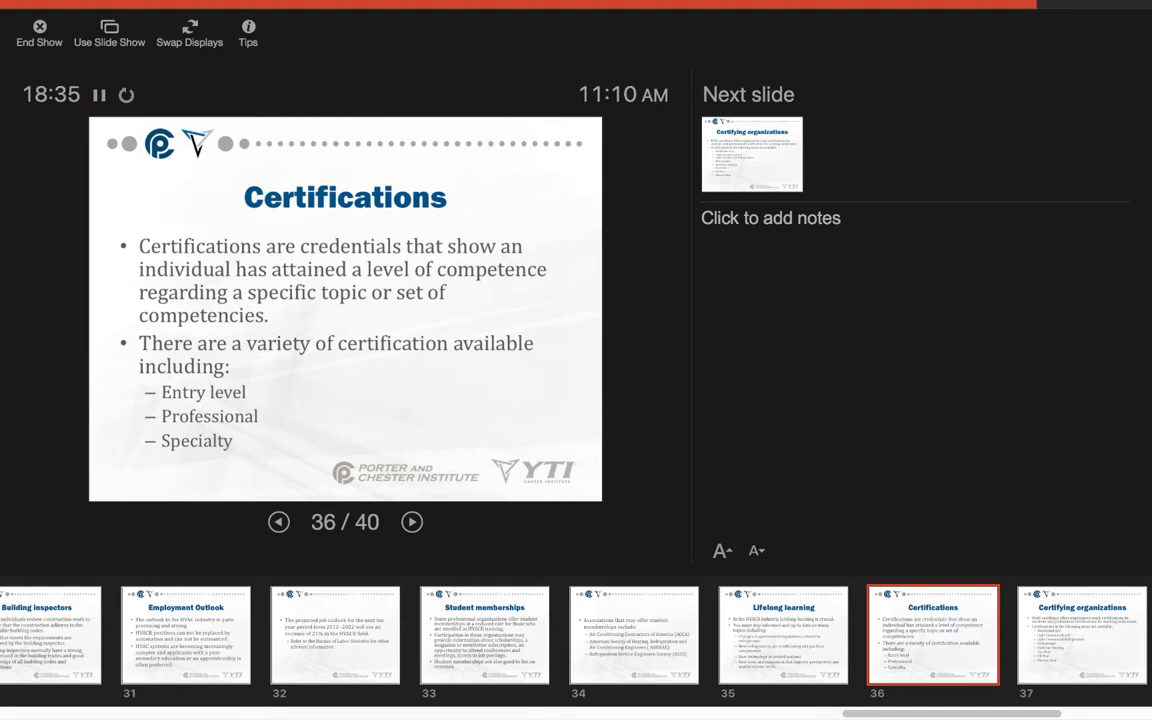
left_click(411, 521)
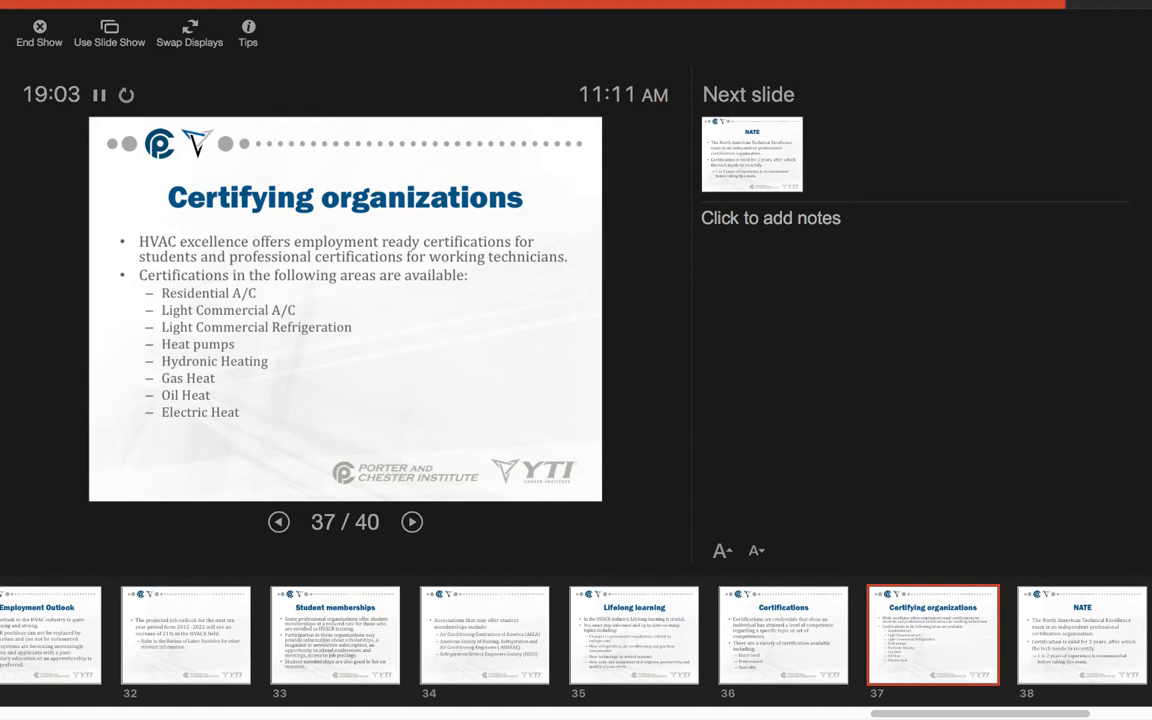
- Advance past the NATE slide to slide 39, RSES membership classifications
left_click(411, 521)
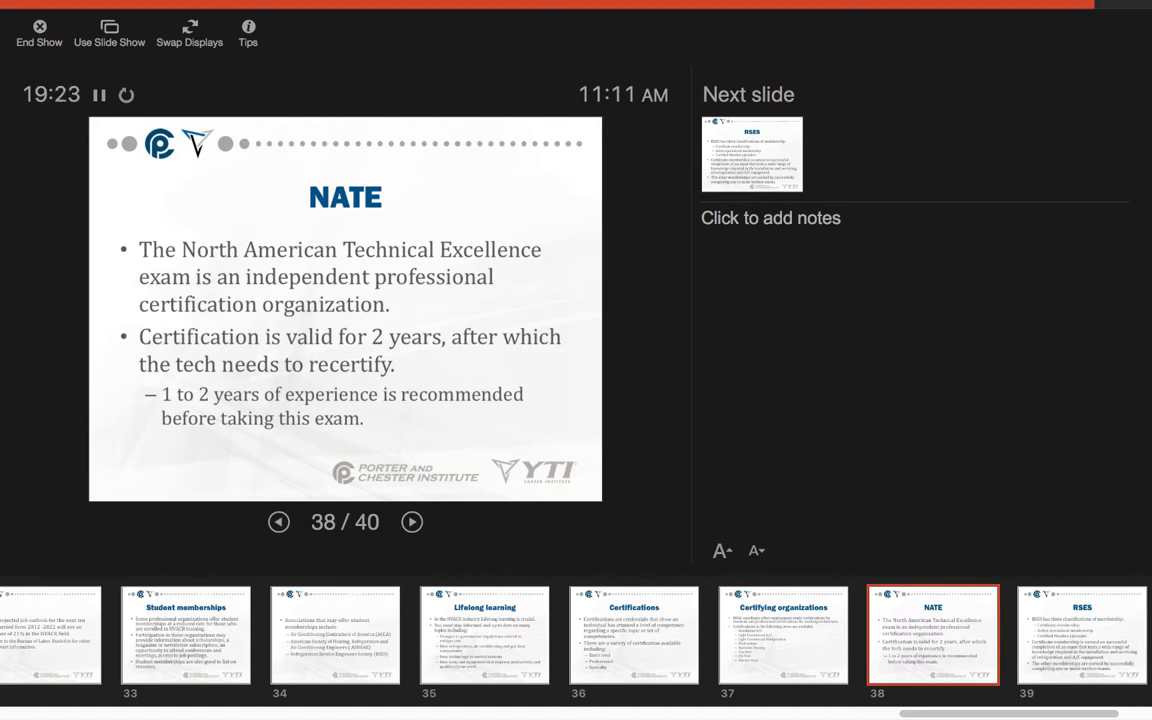
left_click(411, 521)
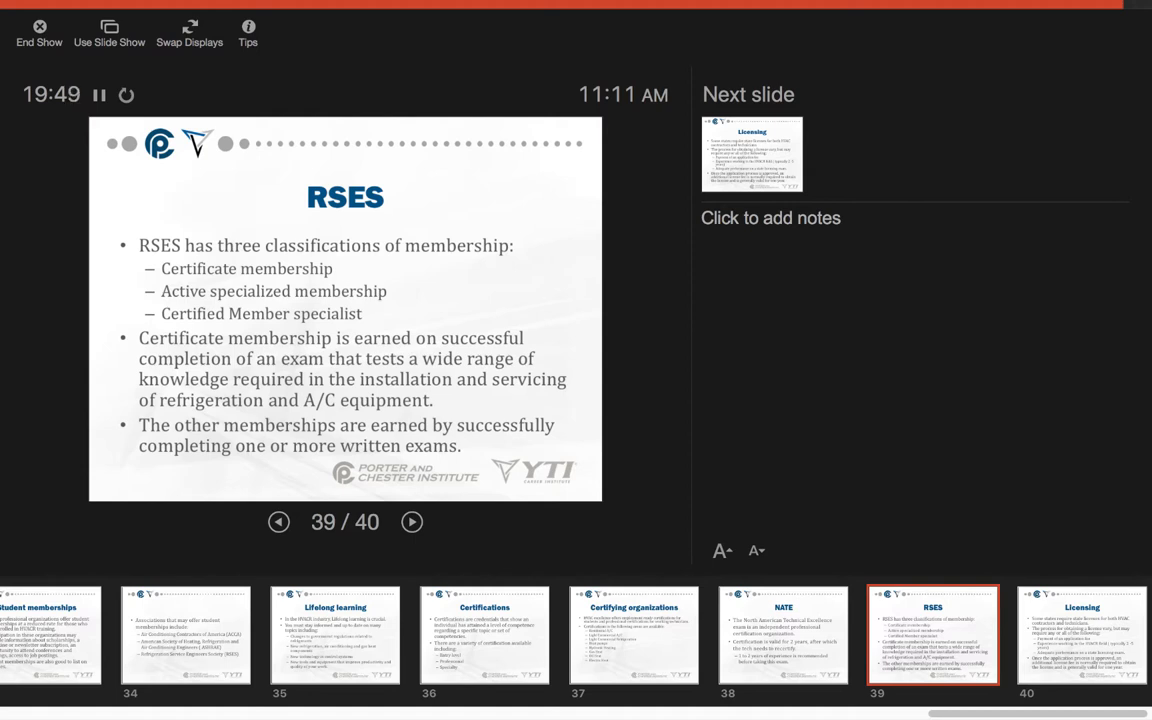
- Show slide 40, Licensing, then continue to the black end-of-show screen
left_click(411, 521)
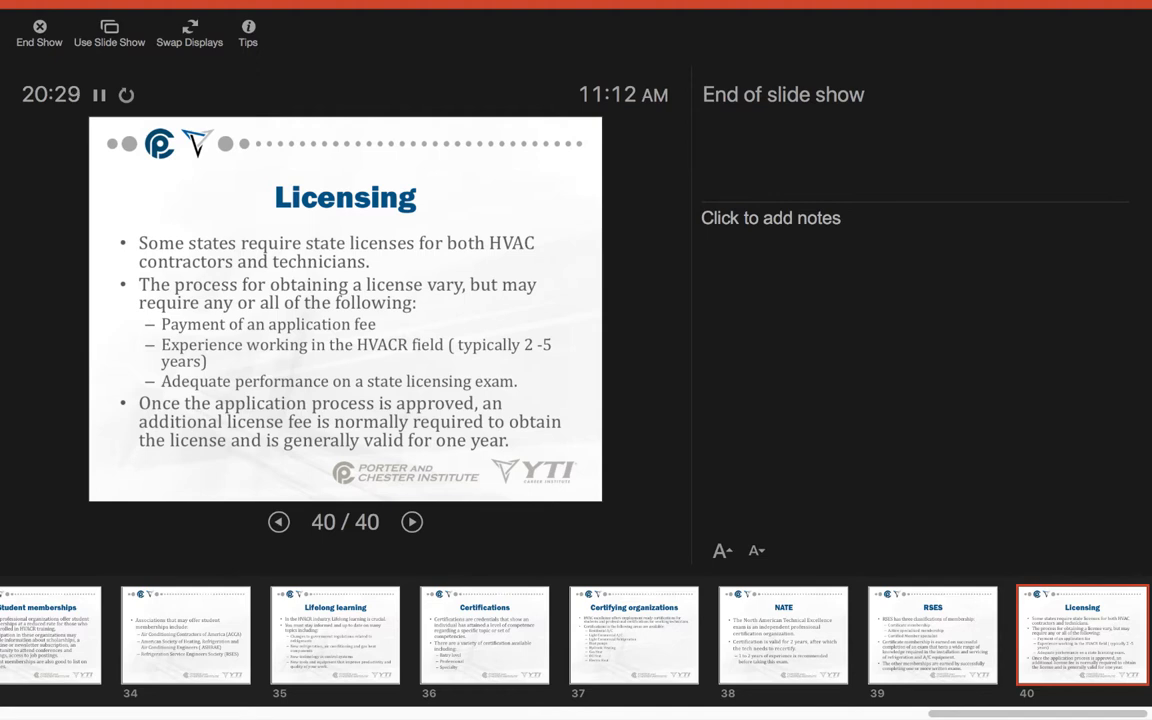
left_click(411, 521)
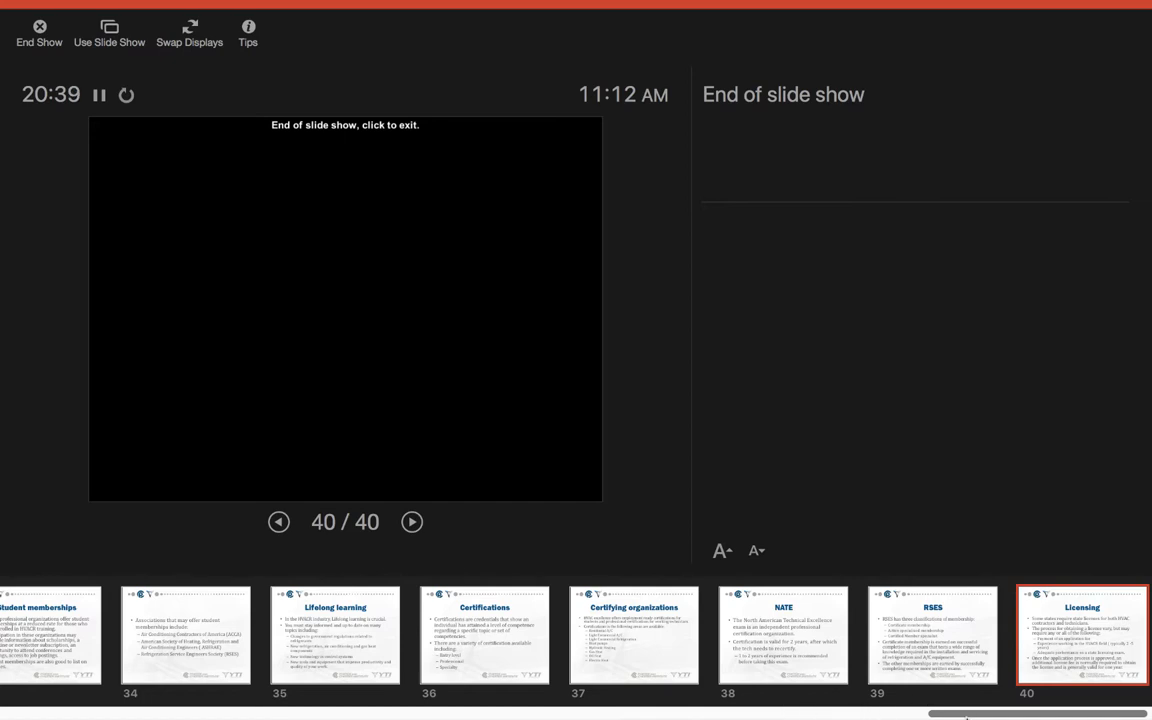
- Scroll the slide thumbnail strip back toward slide 16, the career-path diagram
scroll("left", 3)
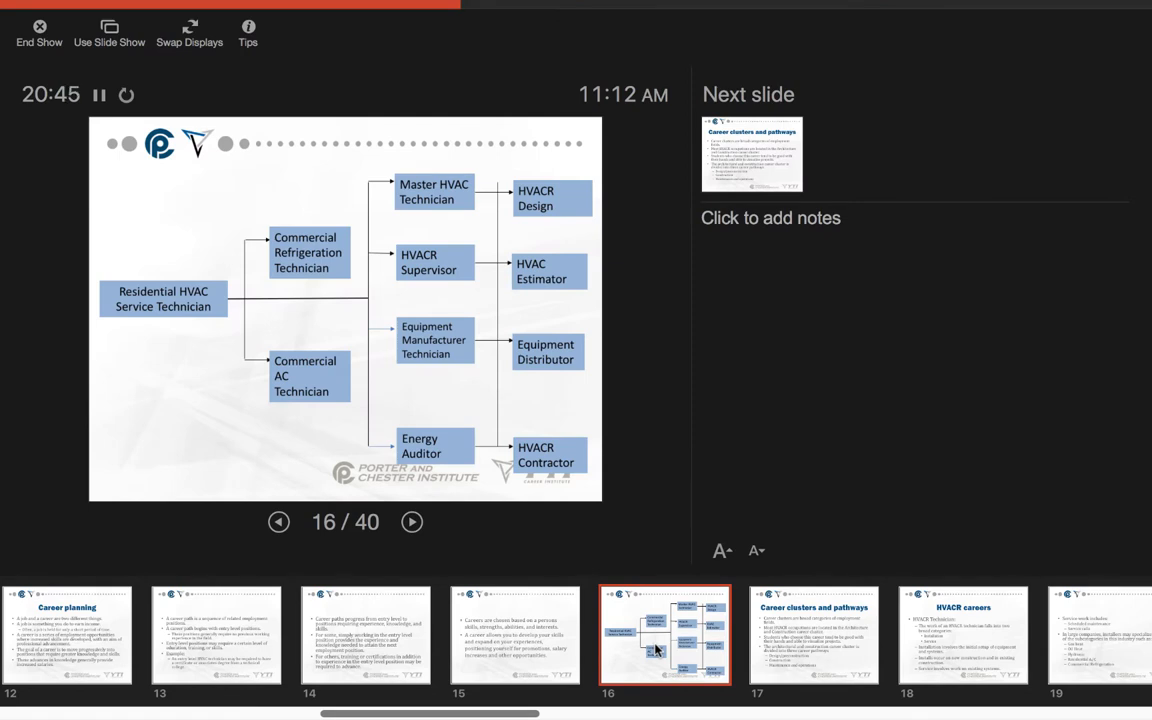
mouse_move(86, 340)
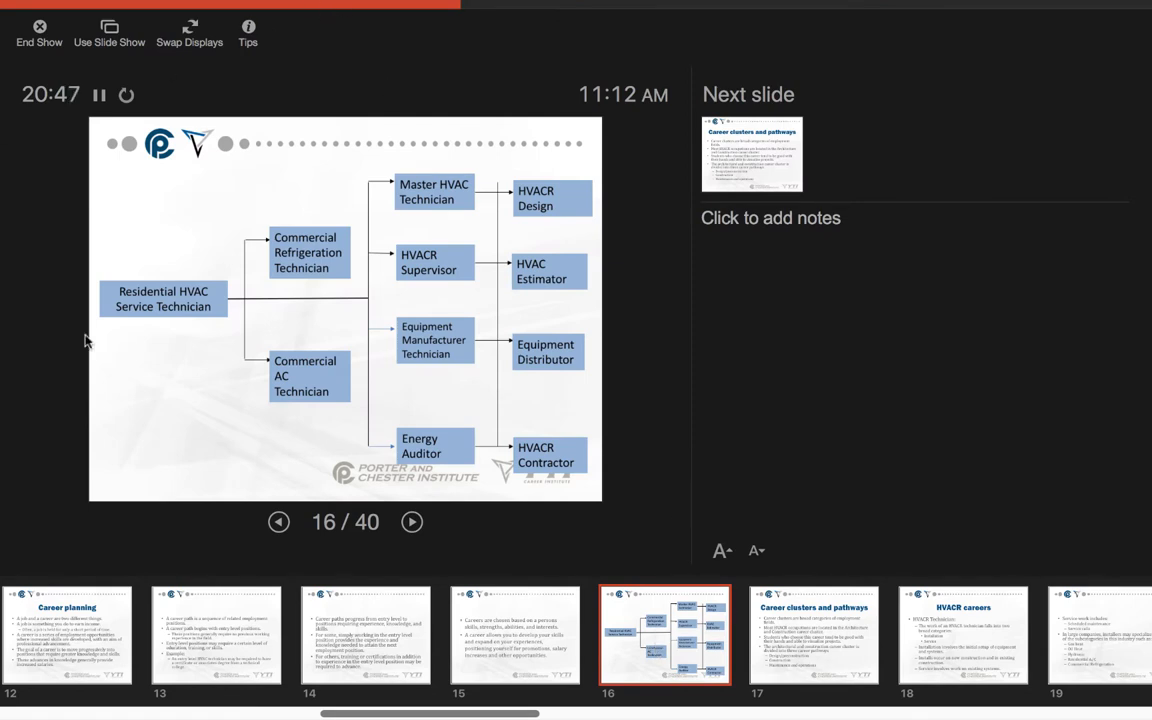